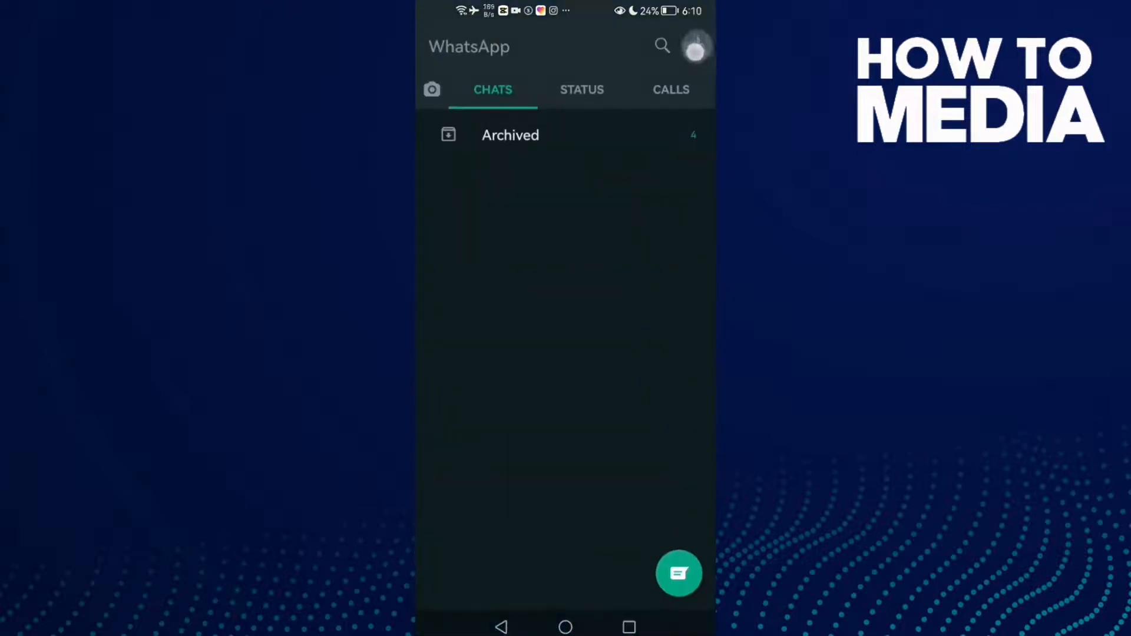
- Reach WhatsApp's Settings page from the Chats screen's three-dot menu
{"action": "left_click", "coordinate": [698, 45]}
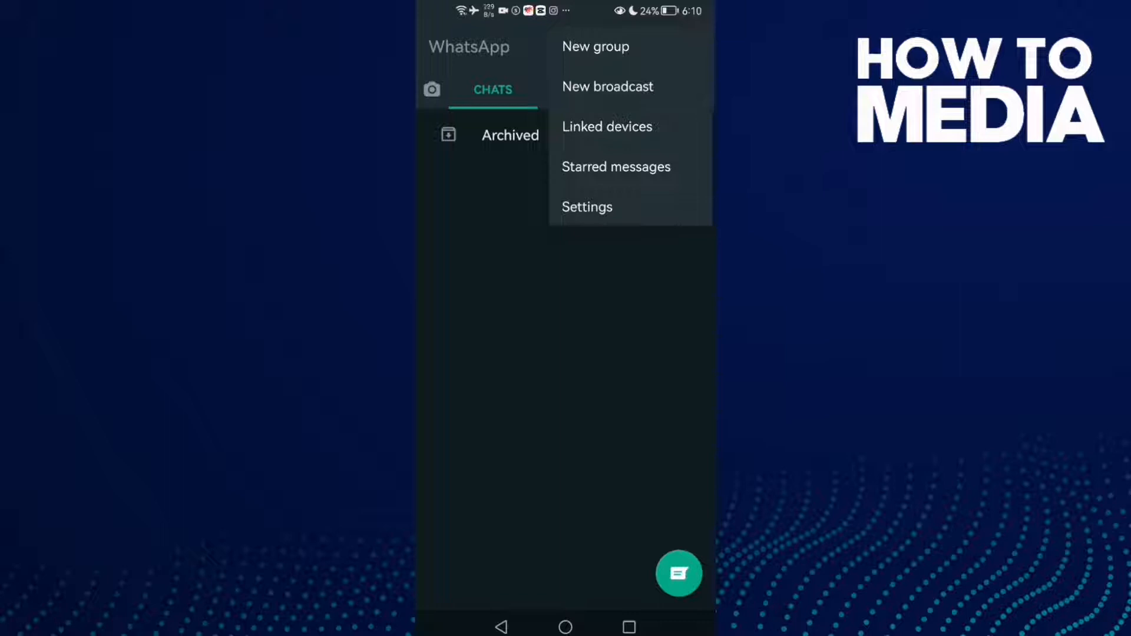
{"action": "left_click", "coordinate": [587, 206]}
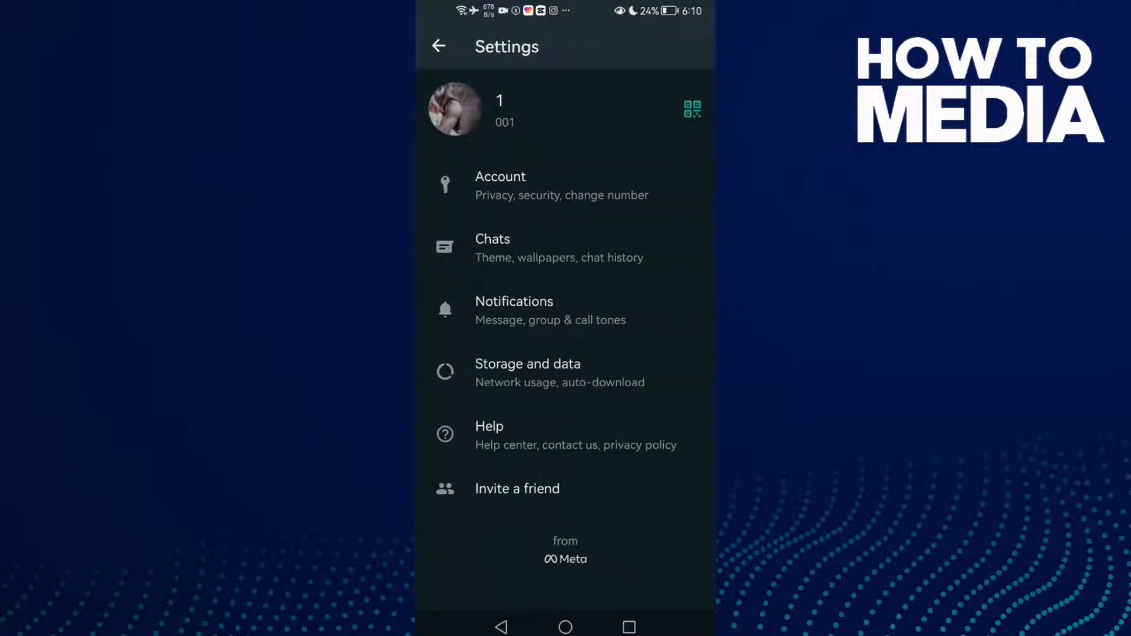
- Enter Storage and data, reaching the Network usage page with its 5.4 GB total
{"action": "left_click", "coordinate": [542, 321]}
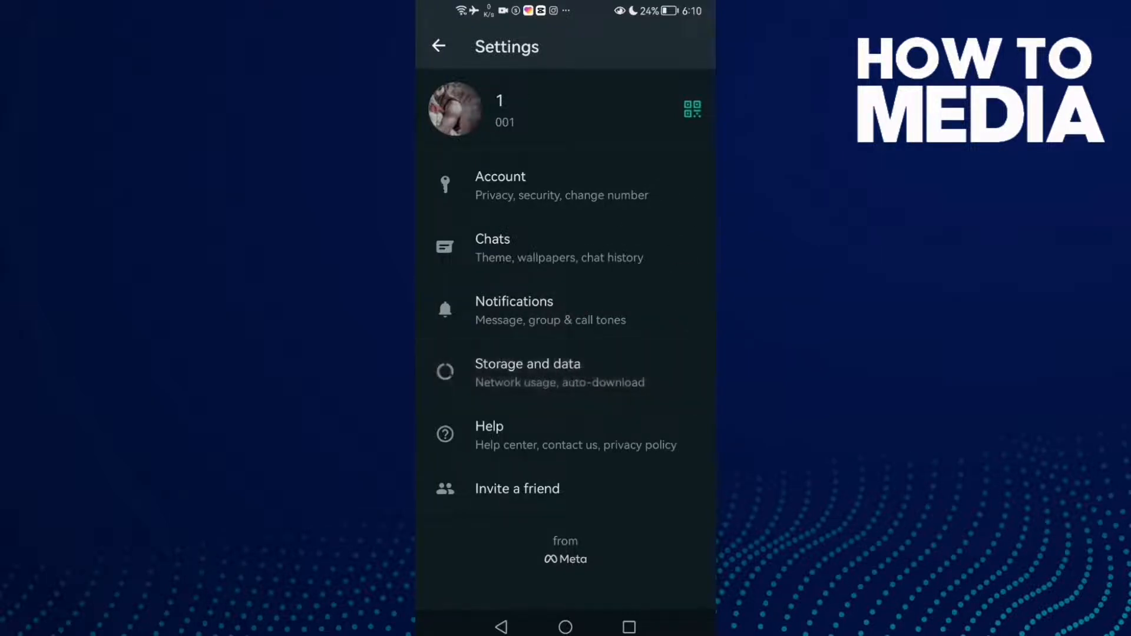
{"action": "left_click", "coordinate": [528, 372]}
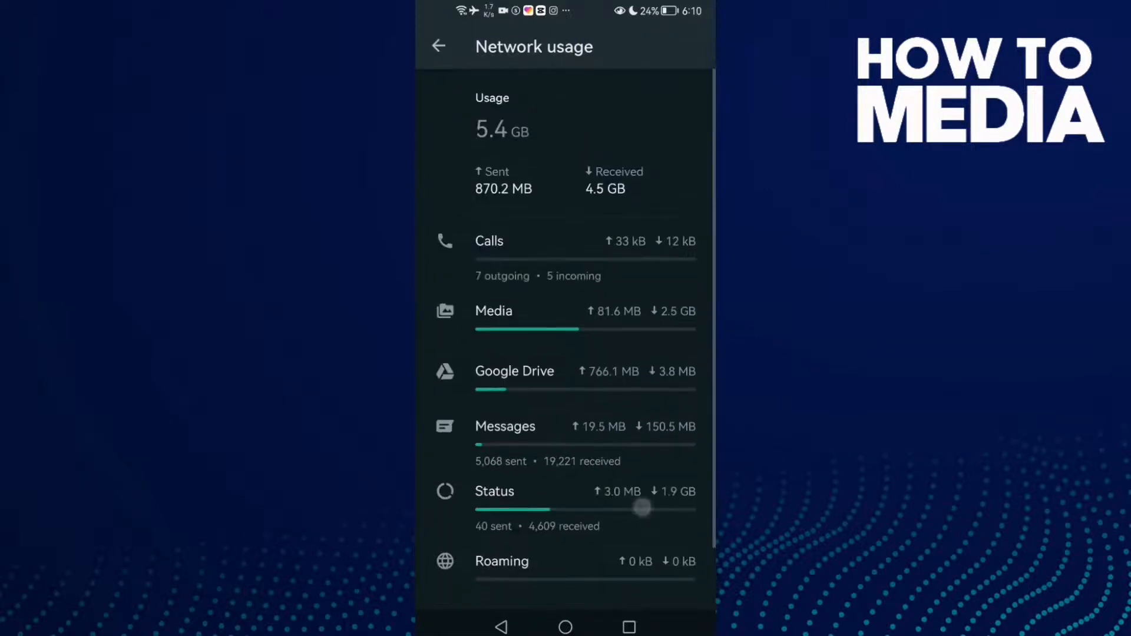
- Scroll through the network usage breakdown down to Reset statistics and roaming at 0 kB
{"action": "scroll", "scroll_direction": "down", "scroll_amount": 3}
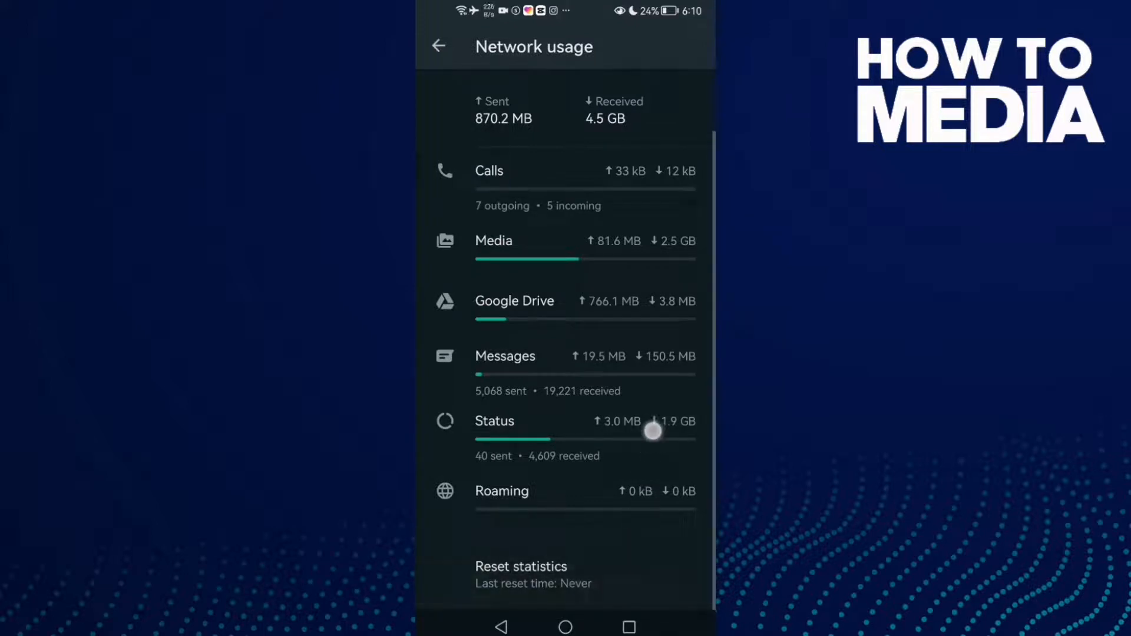
{"action": "scroll", "scroll_direction": "down", "scroll_amount": 3}
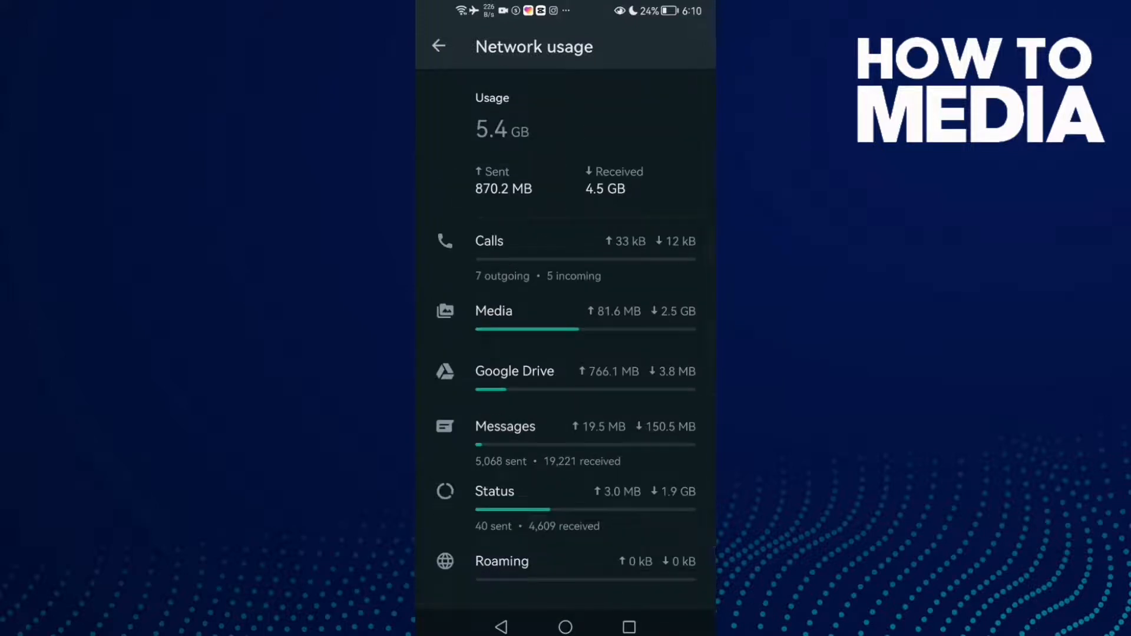